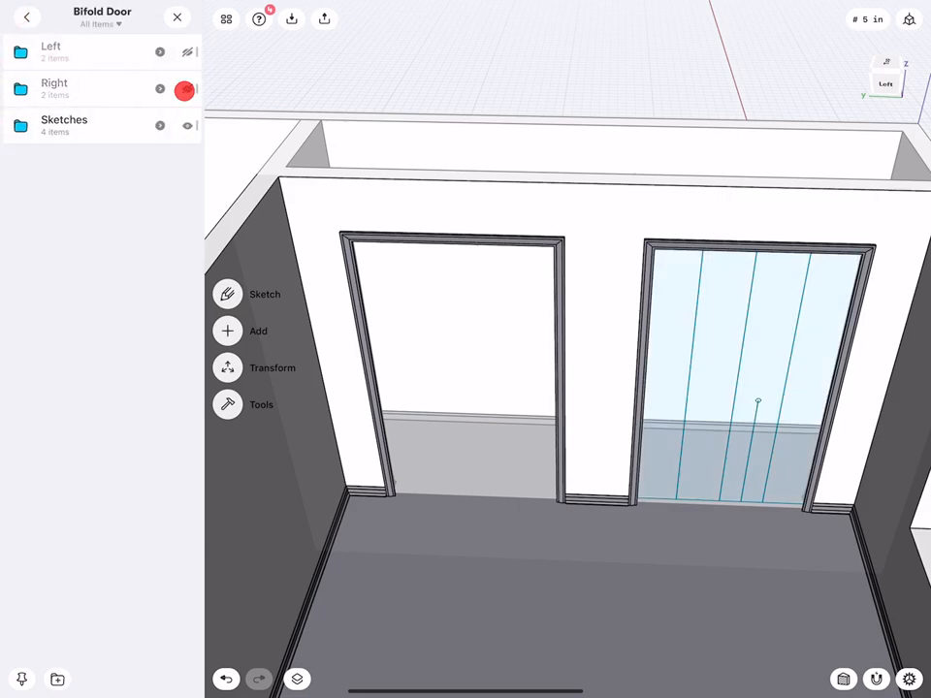
- Return to the top-level All Items list and dismiss the unit and grid settings
{"action": "left_click", "coordinate": [187, 89]}
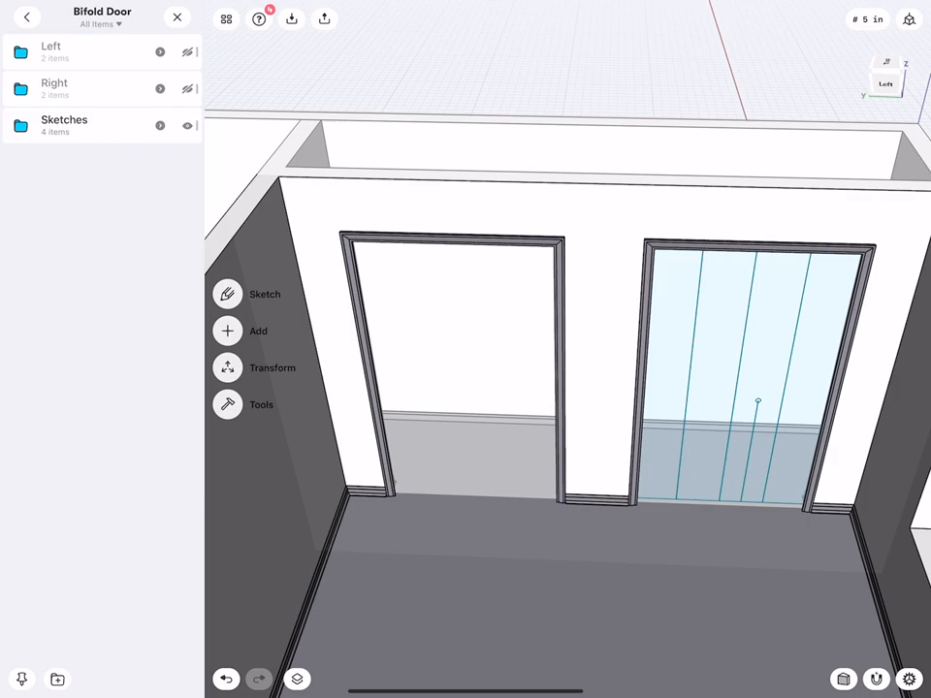
{"action": "left_click", "coordinate": [27, 18]}
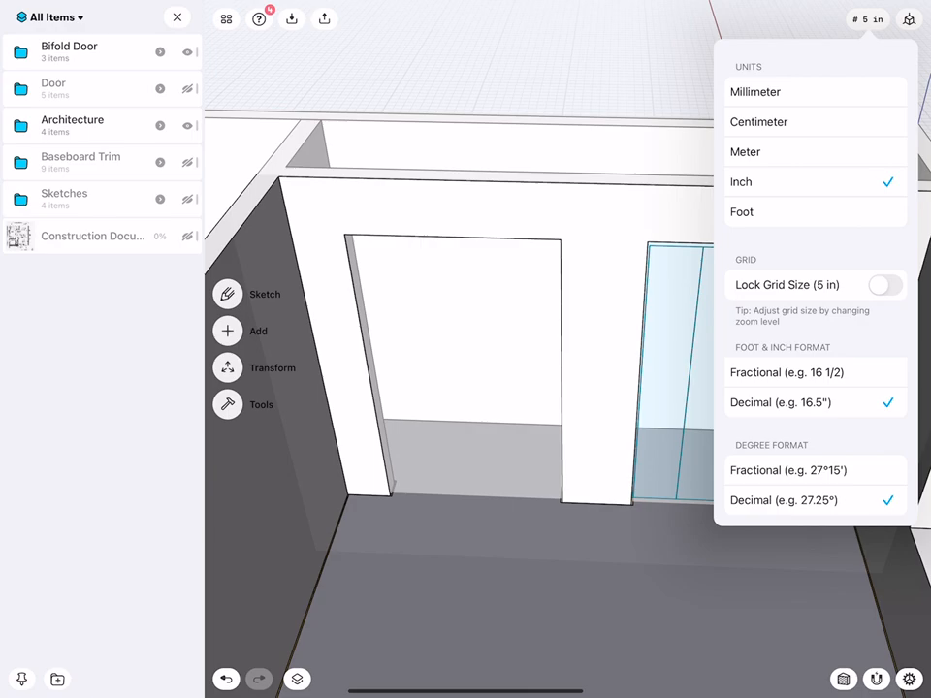
{"action": "left_click", "coordinate": [877, 679]}
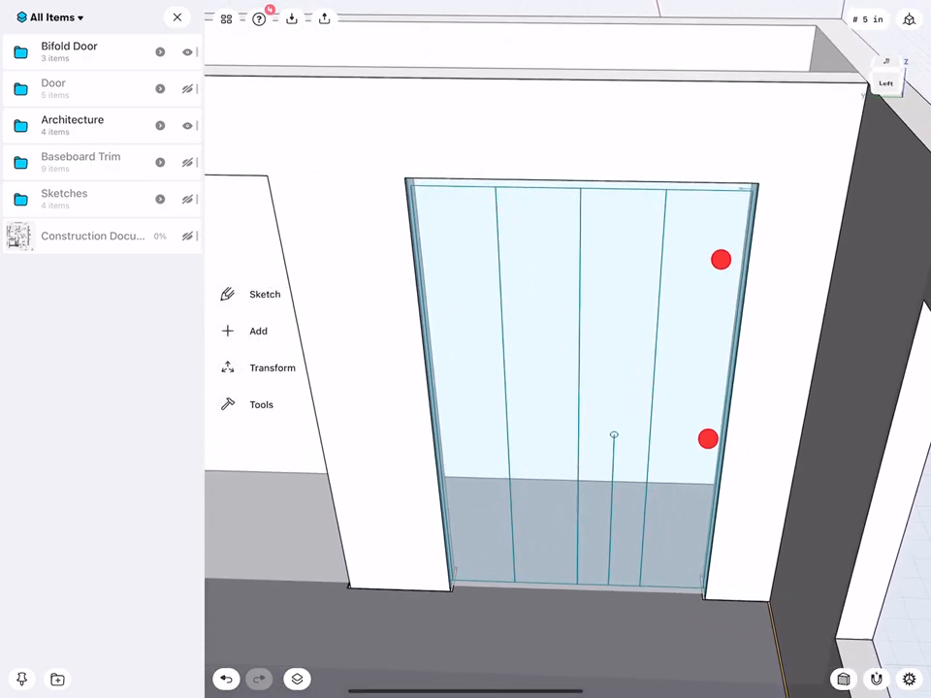
- Orbit the camera to view the room model and floor from outside
{"action": "left_click", "coordinate": [186, 124]}
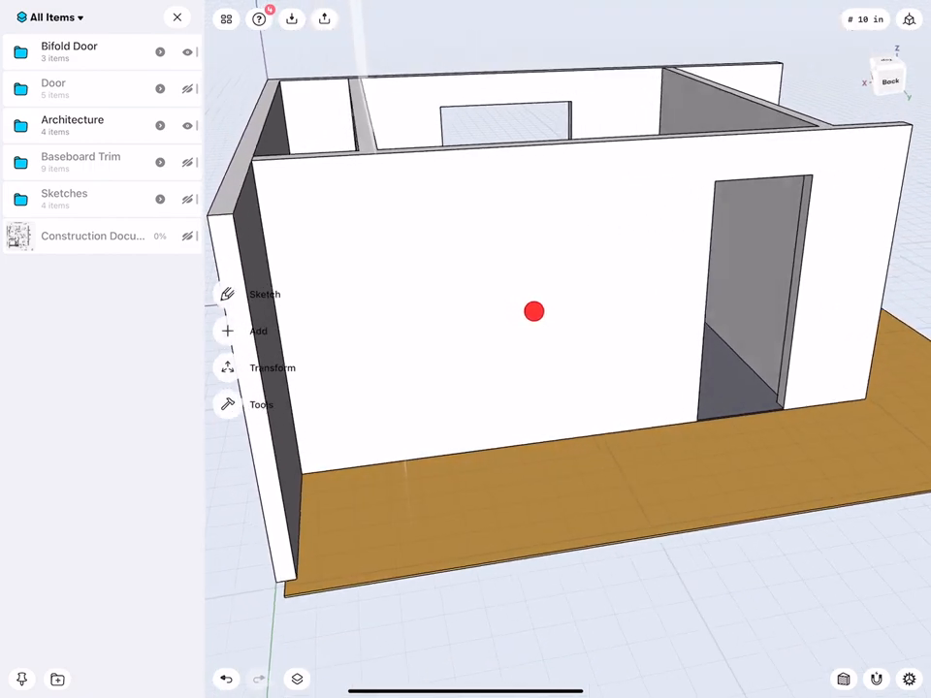
{"action": "left_click_drag", "start_coordinate": [533, 310], "coordinate": [473, 333]}
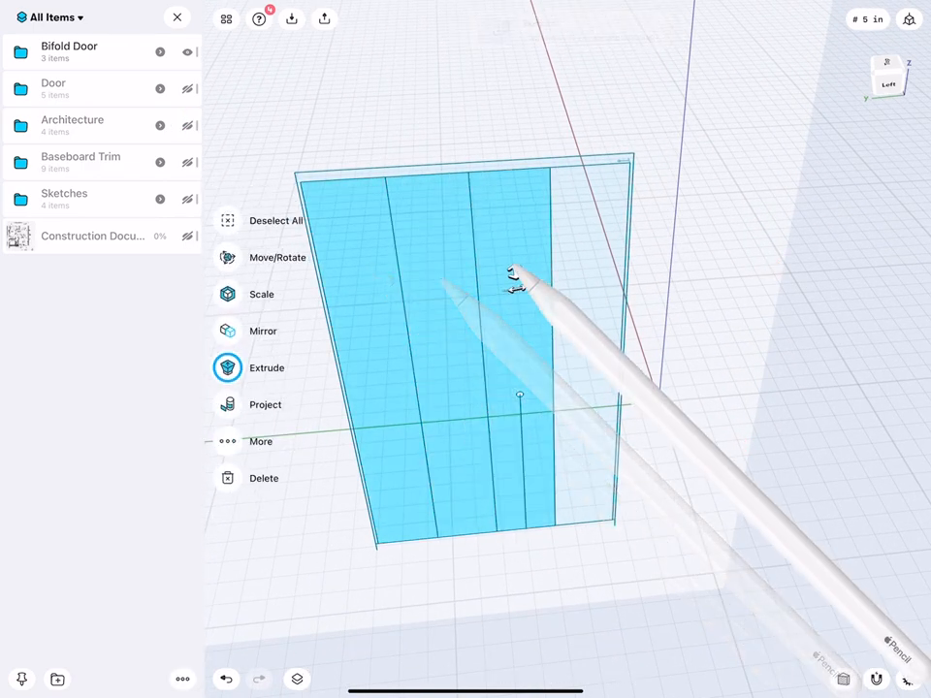
- Start an Extrude on the four selected door panel faces
{"action": "left_click", "coordinate": [229, 368]}
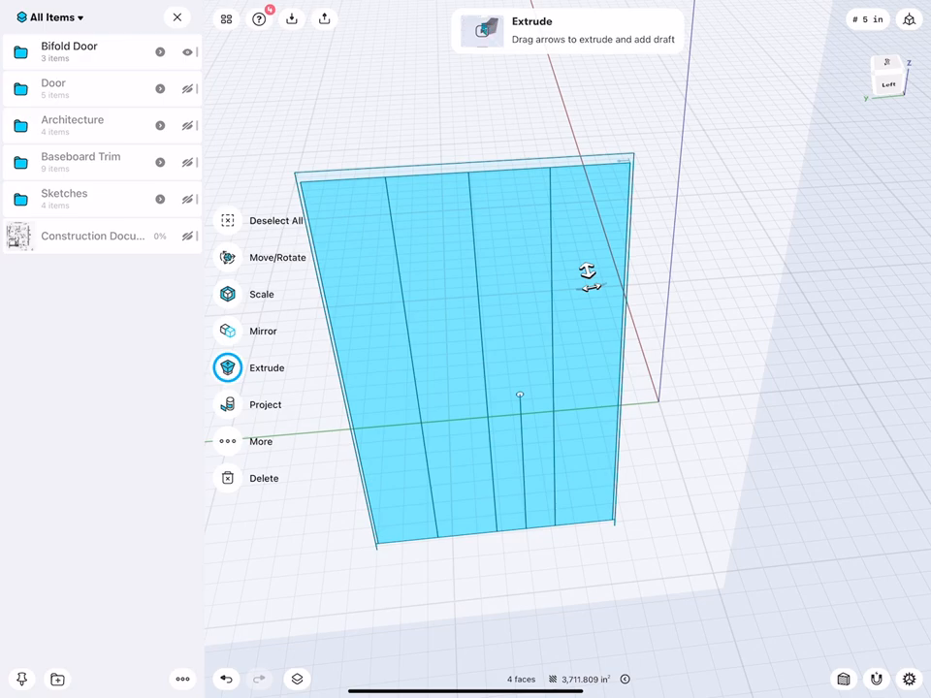
{"action": "left_click", "coordinate": [227, 256]}
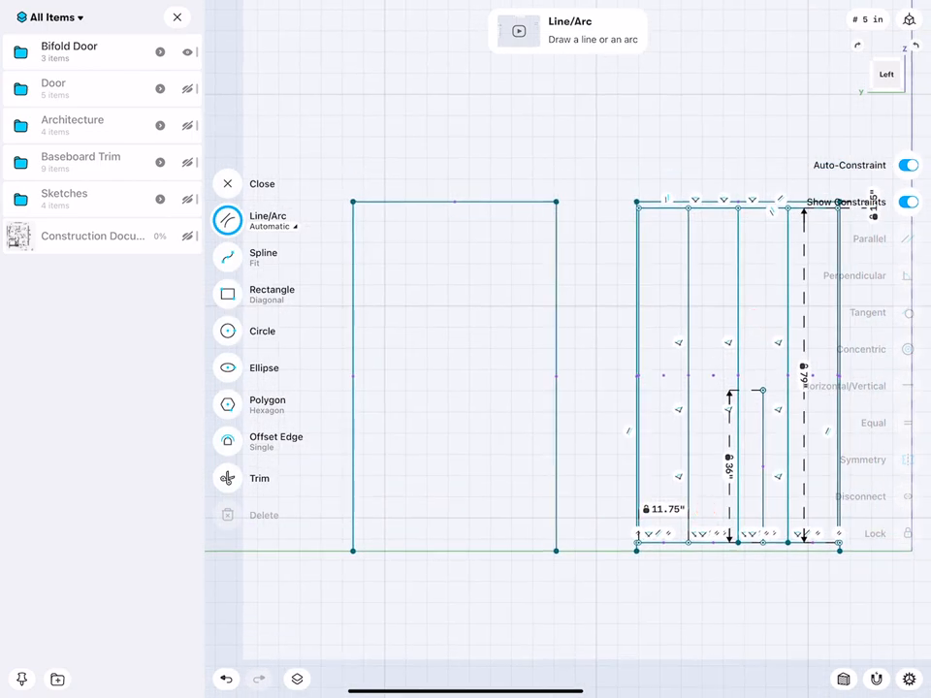
- Draw an edge of a narrow rectangle left of the door panels with the Line/Arc tool
{"action": "left_click", "coordinate": [907, 164]}
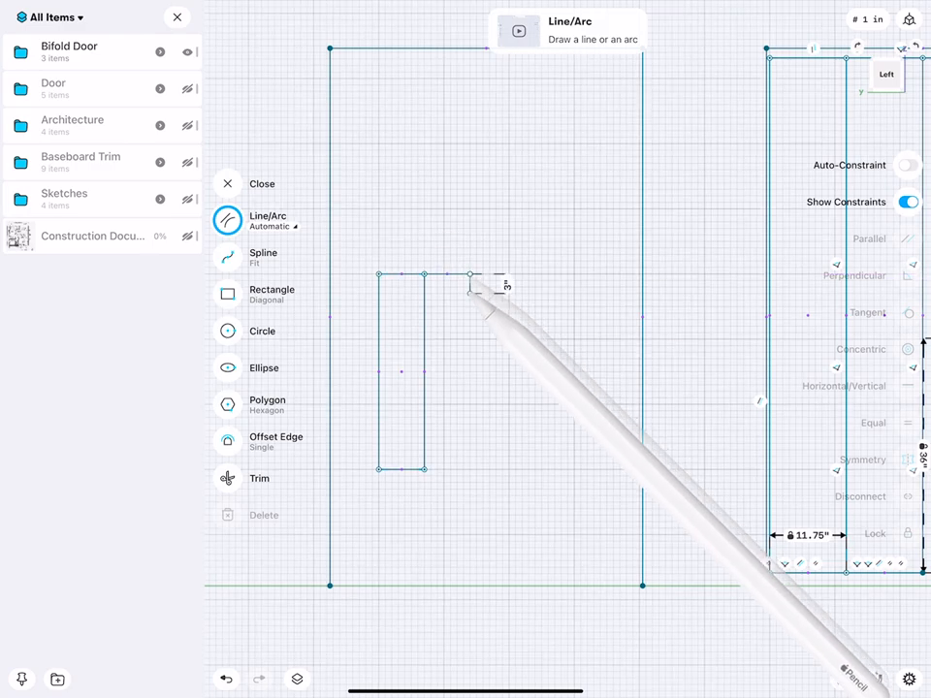
{"action": "left_click_drag", "start_coordinate": [473, 281], "coordinate": [448, 475]}
{"action": "type", "text": "1"}
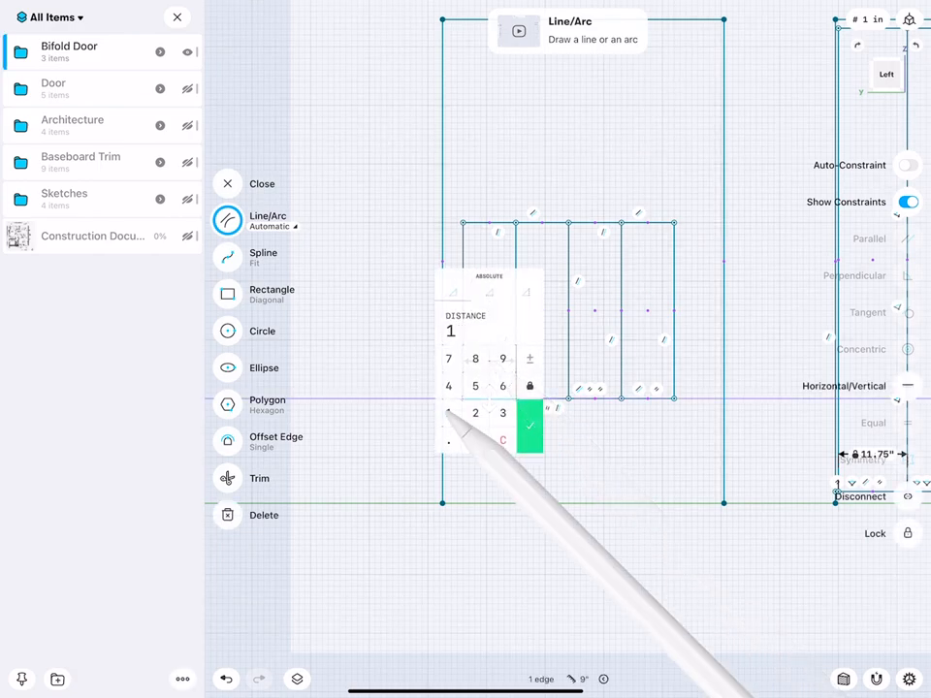
- Enter a distance of 11 for an edge of the narrow panel outlines
{"action": "left_click", "coordinate": [531, 427]}
{"action": "type", "text": "1"}
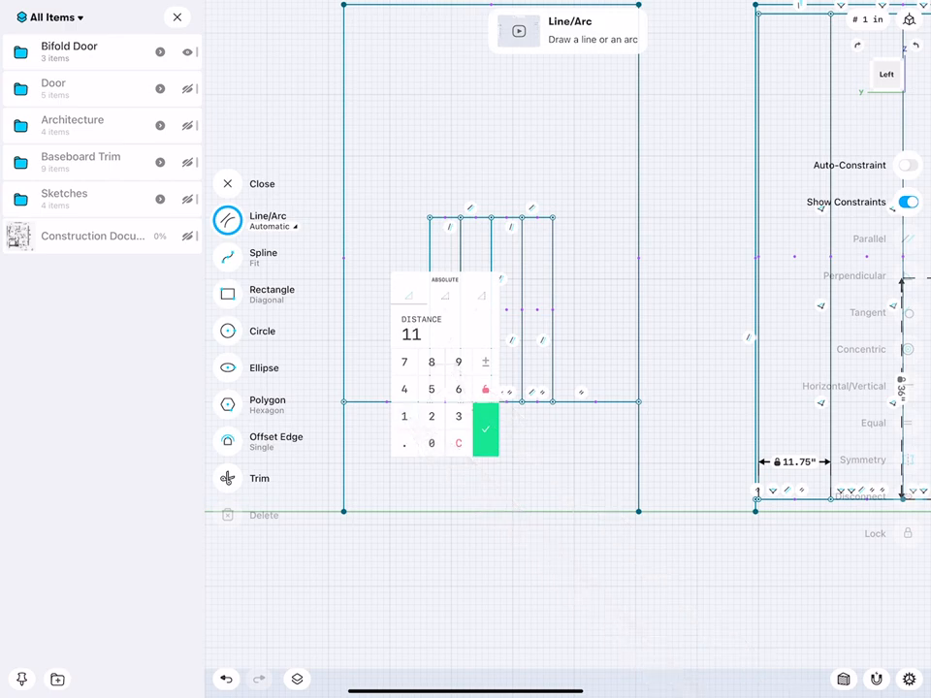
{"action": "left_click", "coordinate": [485, 431]}
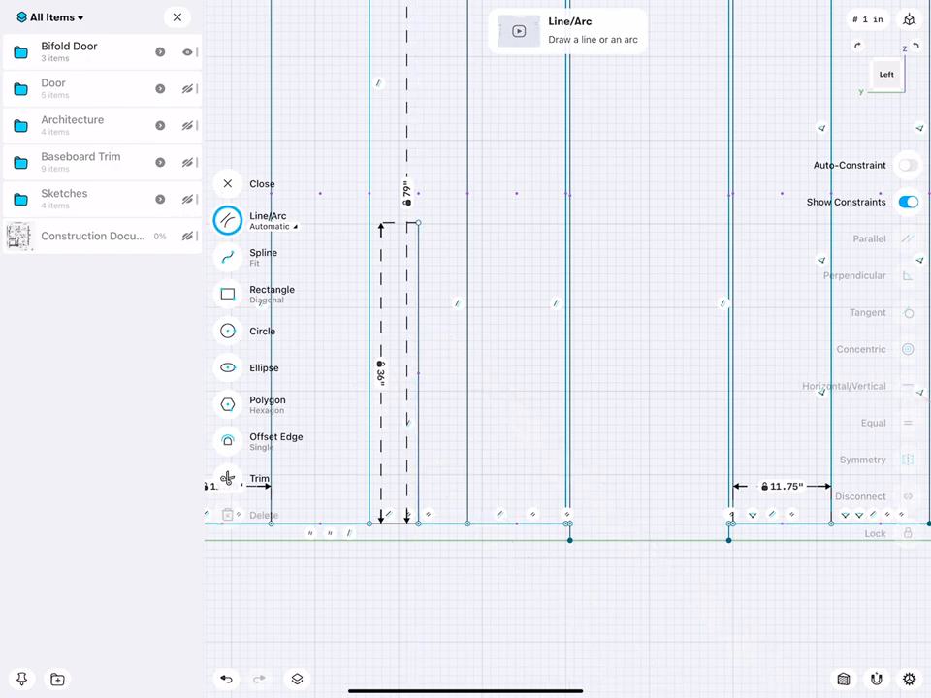
- Switch the sketch tool to Circle for placing the hinge circle
{"action": "left_click", "coordinate": [229, 329]}
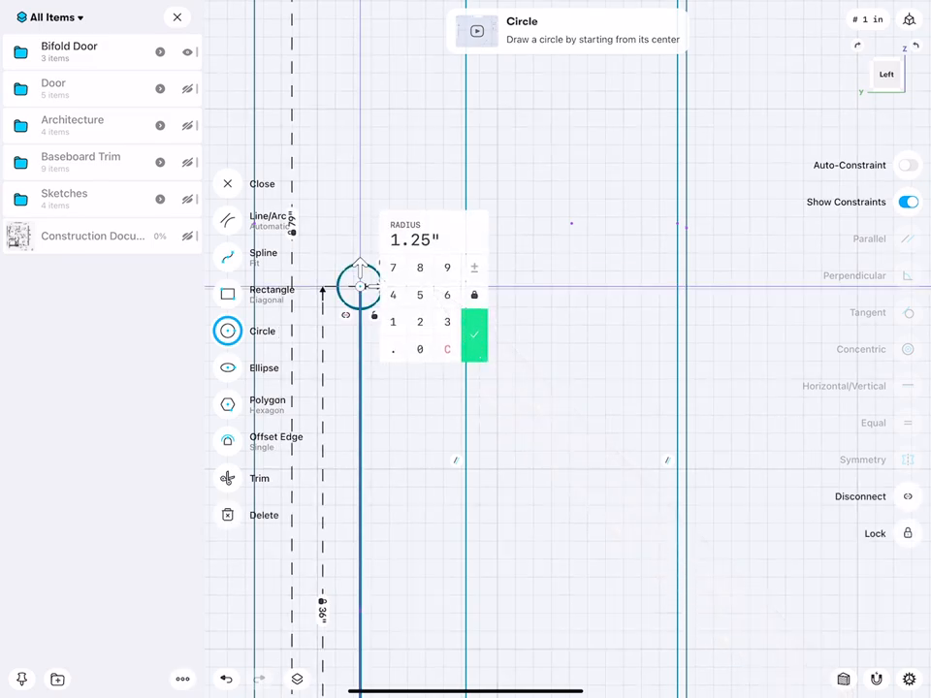
- Confirm the circle's 1.25" radius on the guide line
{"action": "left_click", "coordinate": [473, 333]}
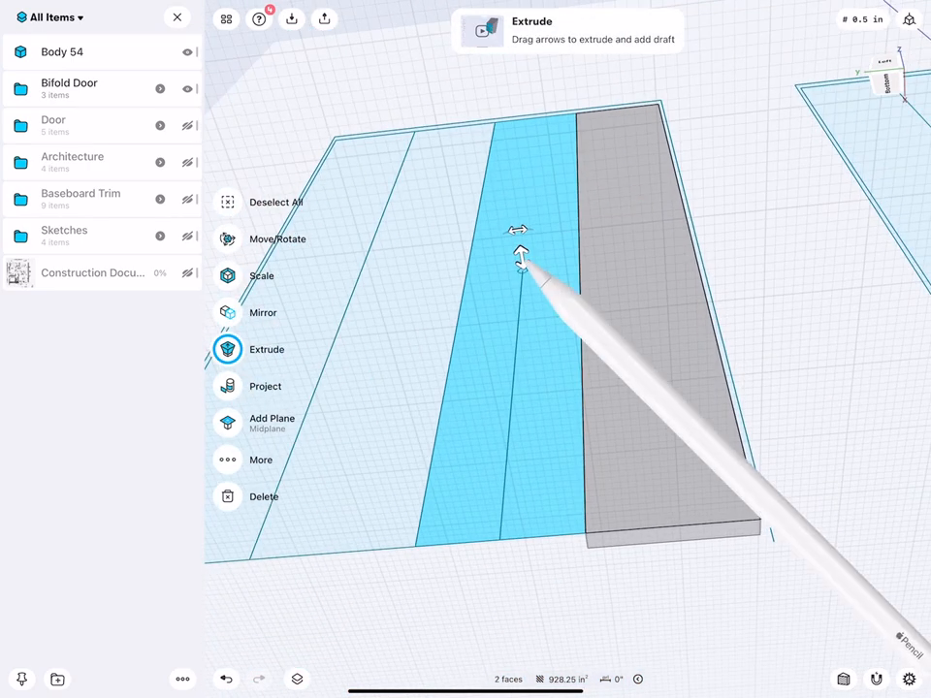
- Drag the extrude arrow to raise the two faces into solid Body 54
{"action": "left_click_drag", "start_coordinate": [520, 252], "coordinate": [527, 291]}
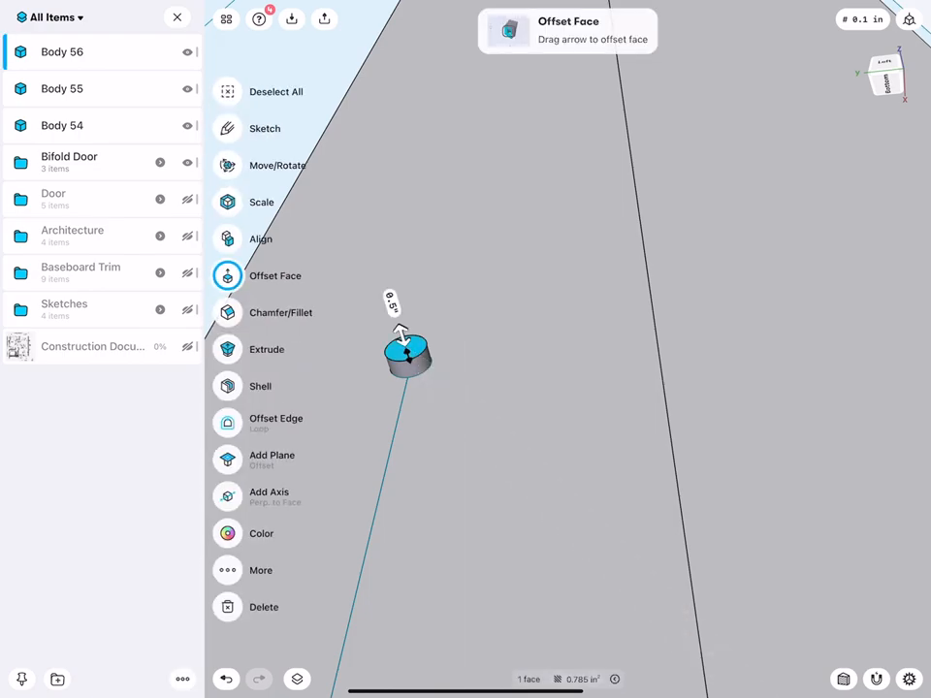
- Extrude the small circular face to lengthen the cylinder
{"action": "left_click", "coordinate": [267, 349]}
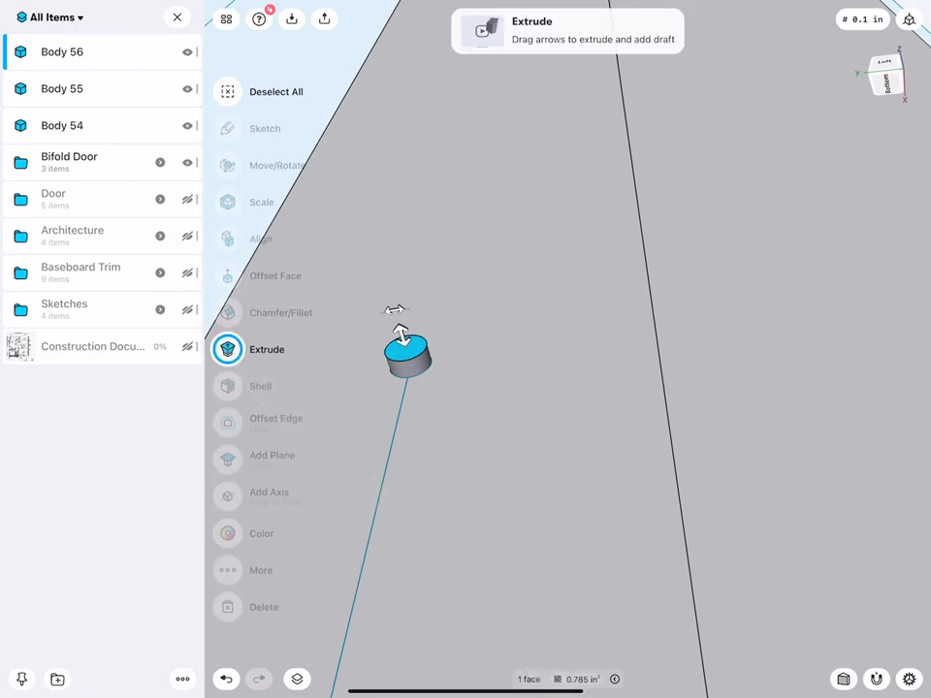
{"action": "left_click_drag", "start_coordinate": [399, 330], "coordinate": [388, 281]}
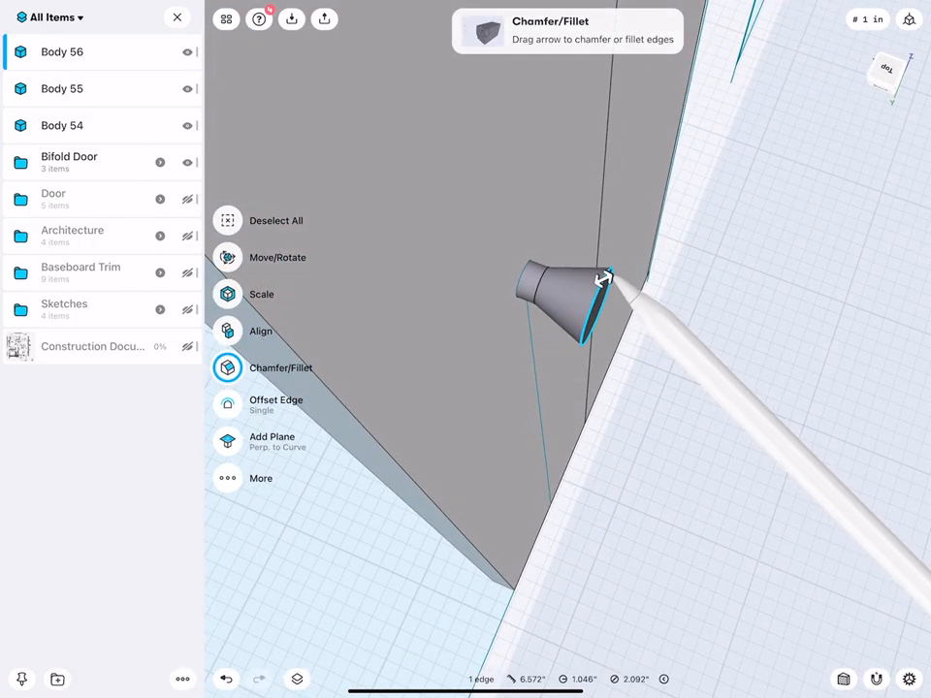
- Chamfer the cylinder's end edge into a taper
{"action": "left_click_drag", "start_coordinate": [605, 281], "coordinate": [624, 268]}
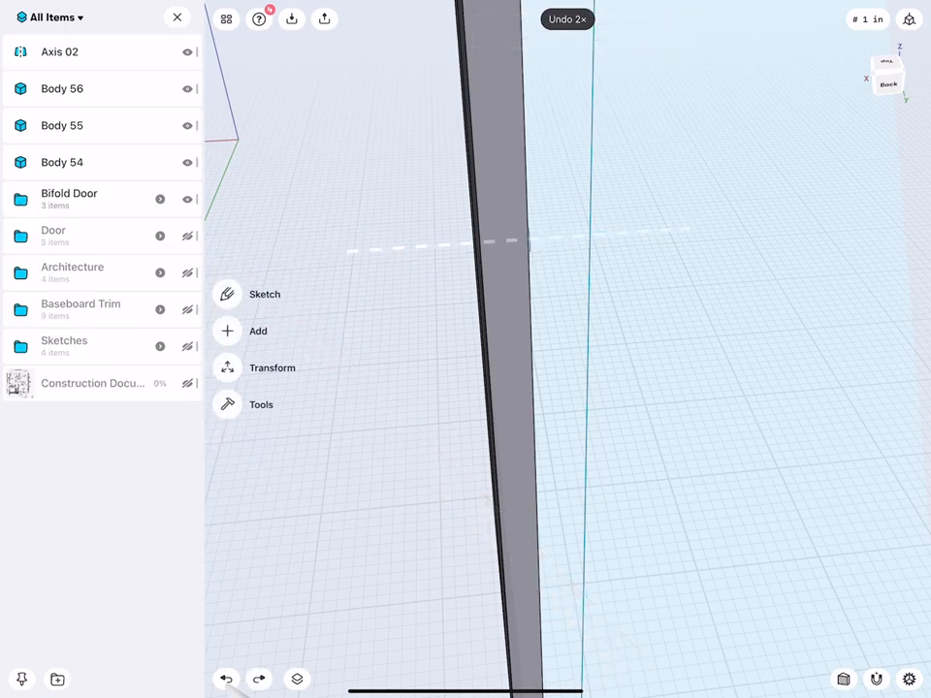
- Bring up the Add menu of construction geometry options
{"action": "left_click", "coordinate": [271, 368]}
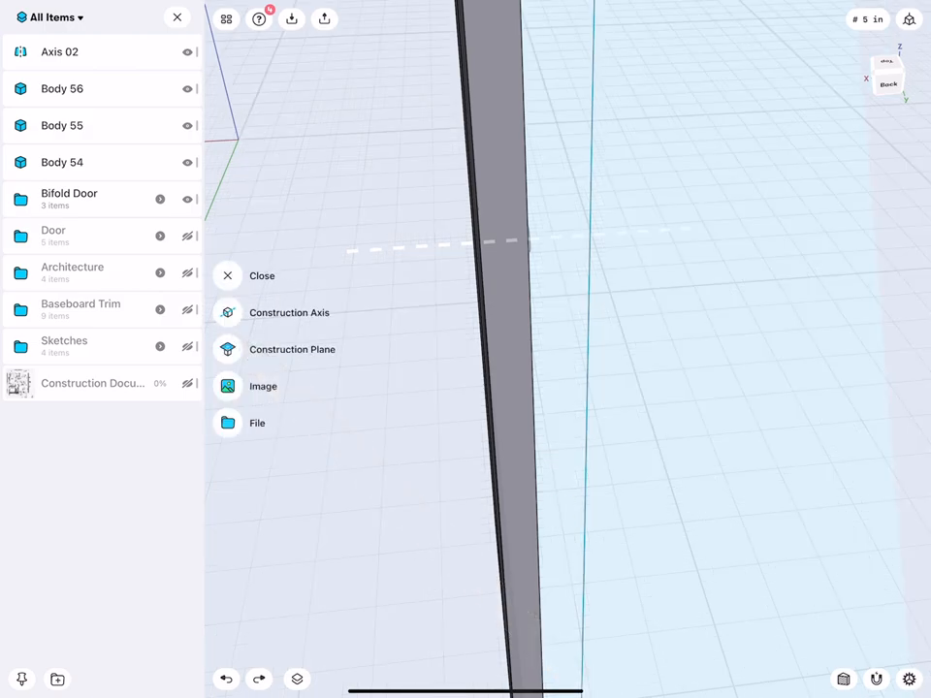
- Create Plane 03 as a Through Edge at Angle construction plane on the axis edge
{"action": "left_click", "coordinate": [290, 349]}
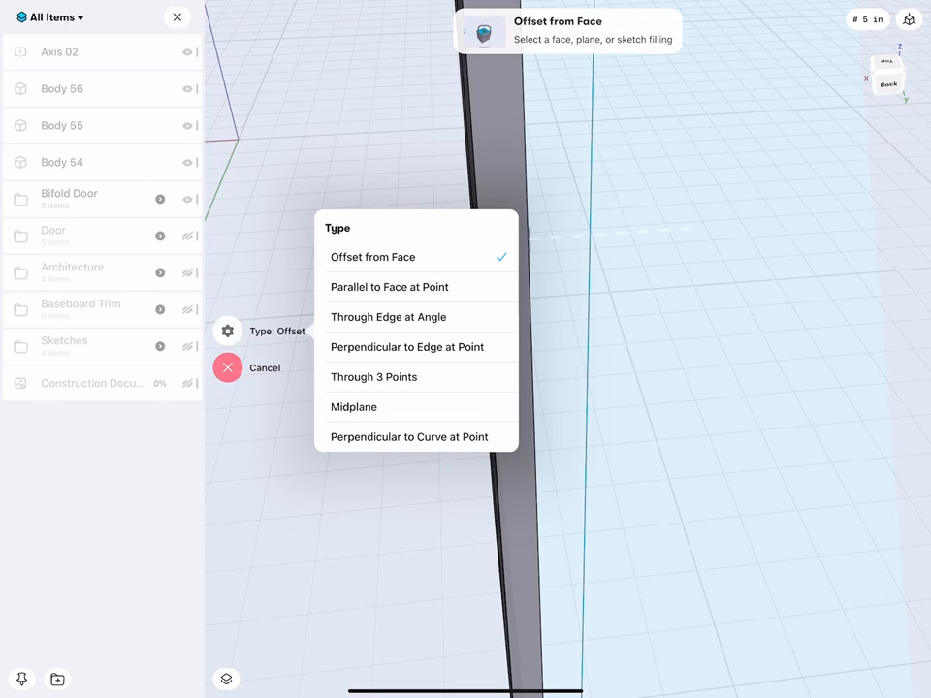
{"action": "left_click", "coordinate": [388, 318]}
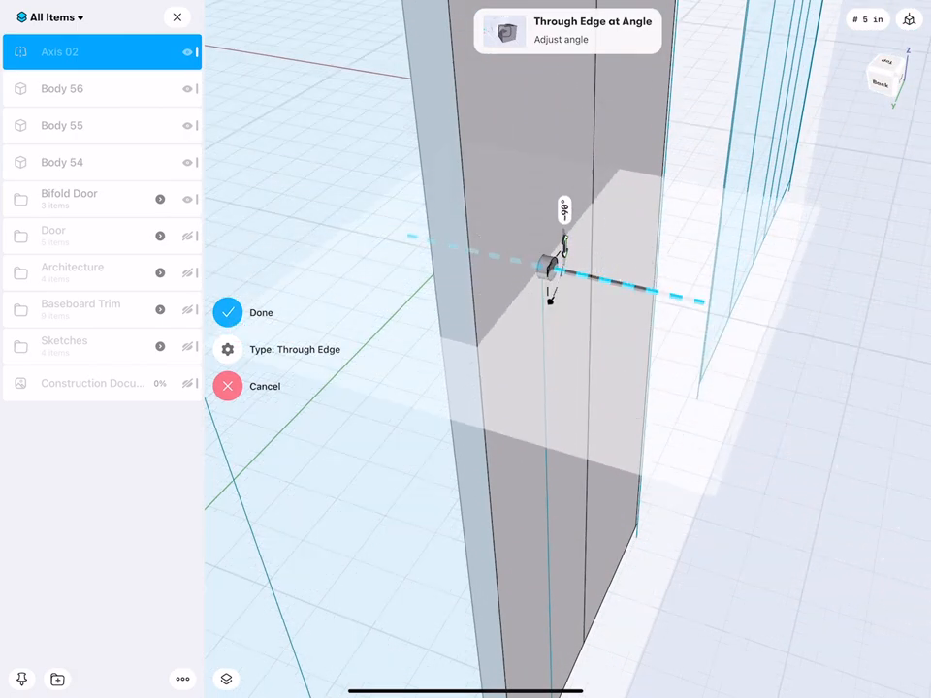
{"action": "left_click", "coordinate": [227, 312]}
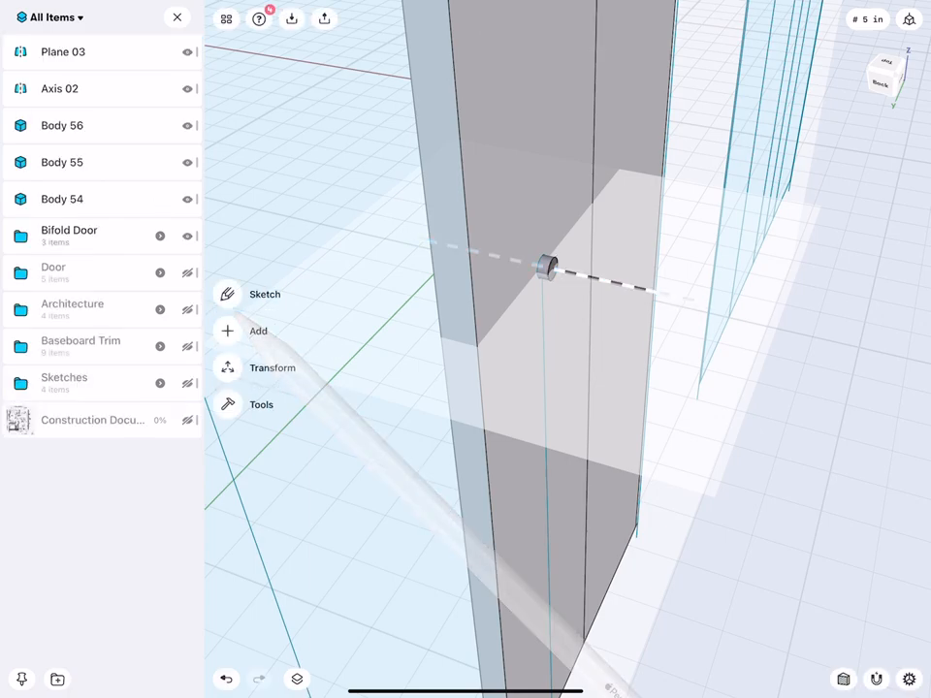
{"action": "left_click", "coordinate": [62, 50]}
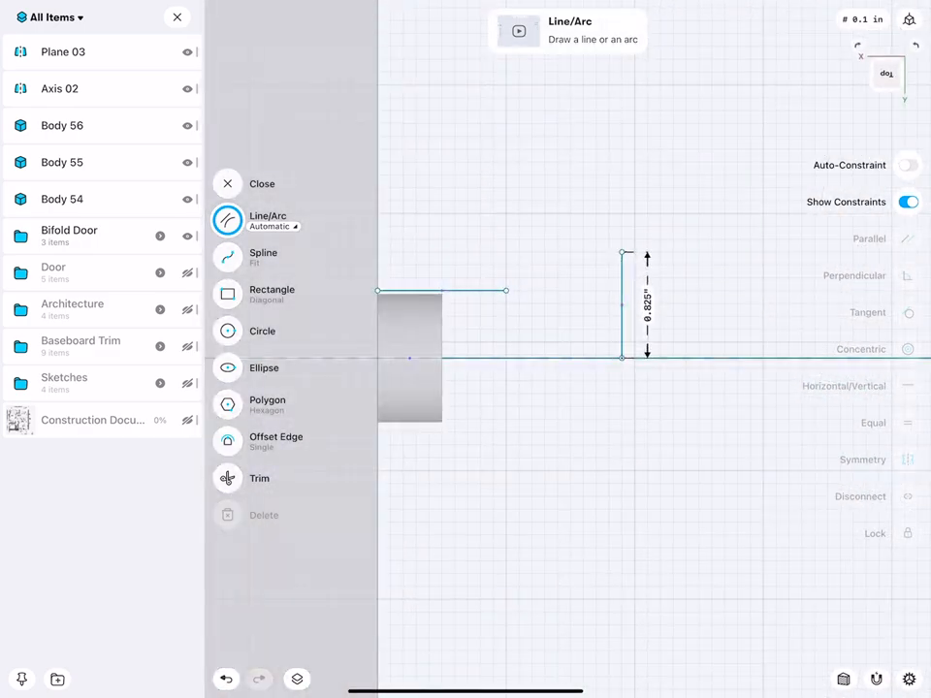
- Place the end point of the 0.825 in vertical line beside the door edge
{"action": "left_click", "coordinate": [227, 256]}
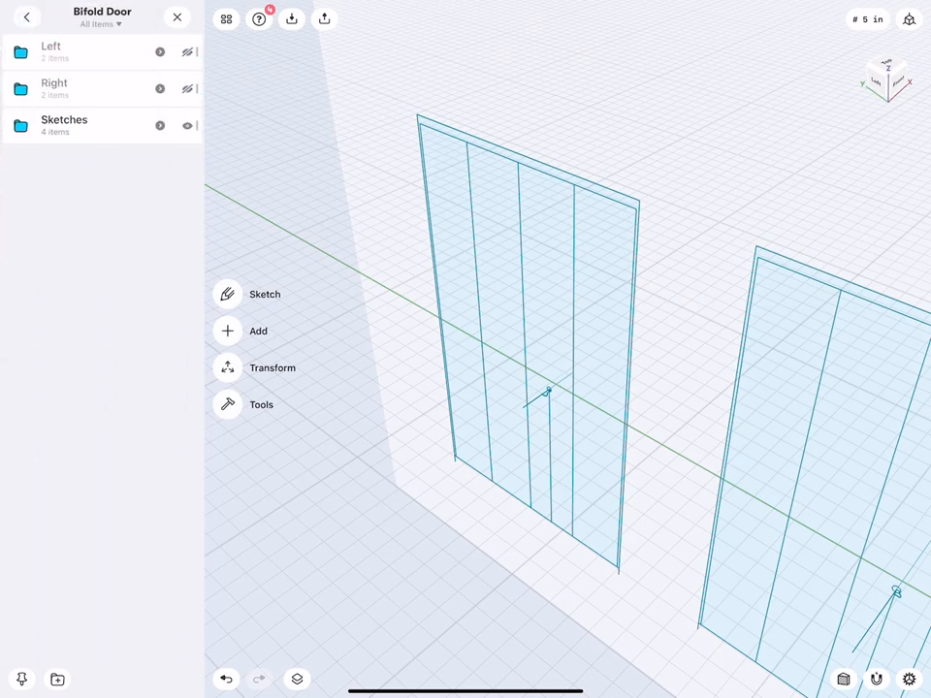
- Extrude the narrow strip face at the door's top into thin solid Body 54
{"action": "left_click_drag", "start_coordinate": [533, 388], "coordinate": [753, 514]}
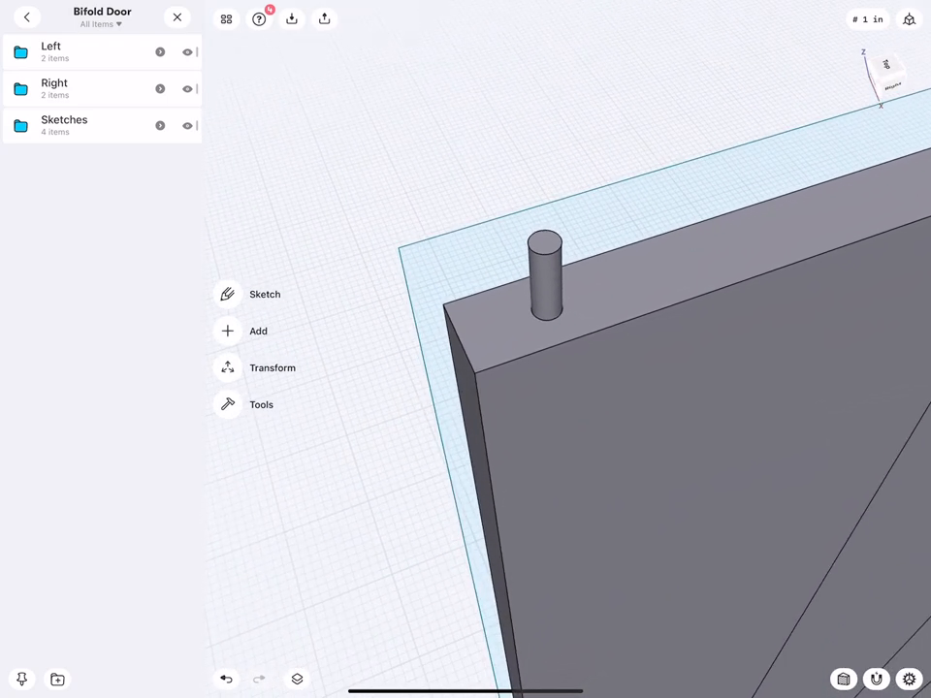
{"action": "left_click", "coordinate": [544, 275]}
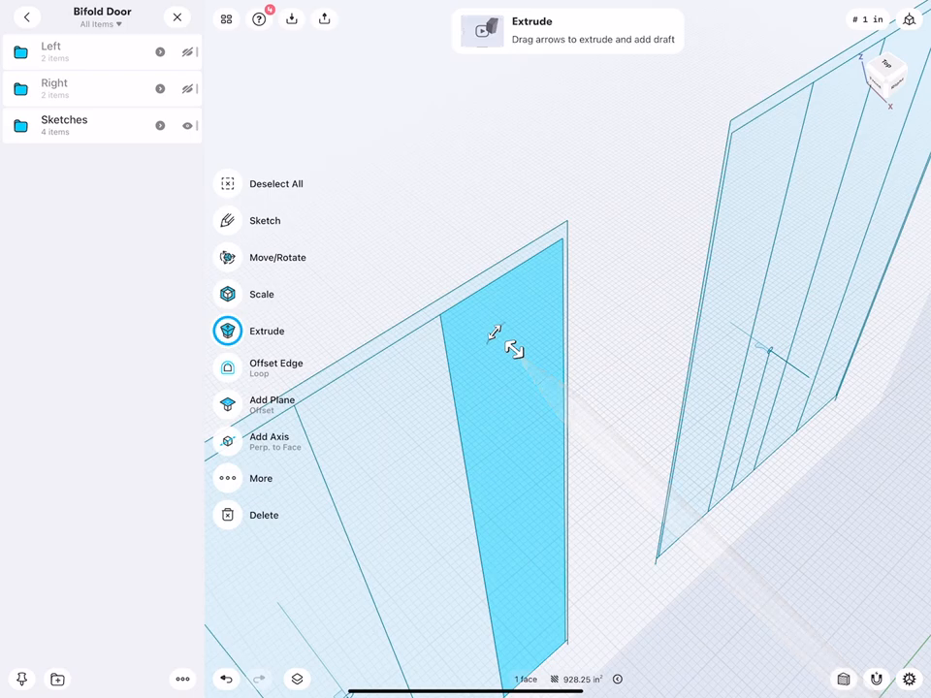
{"action": "left_click_drag", "start_coordinate": [500, 333], "coordinate": [533, 365]}
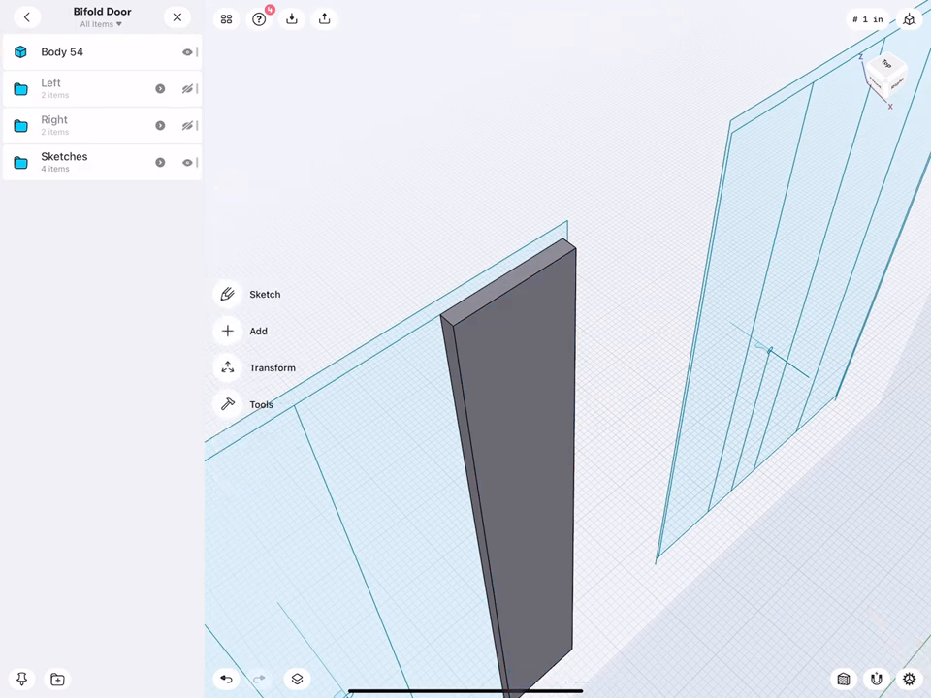
- Draw a sketch line across the door's top face with distance 1
{"action": "left_click", "coordinate": [504, 436]}
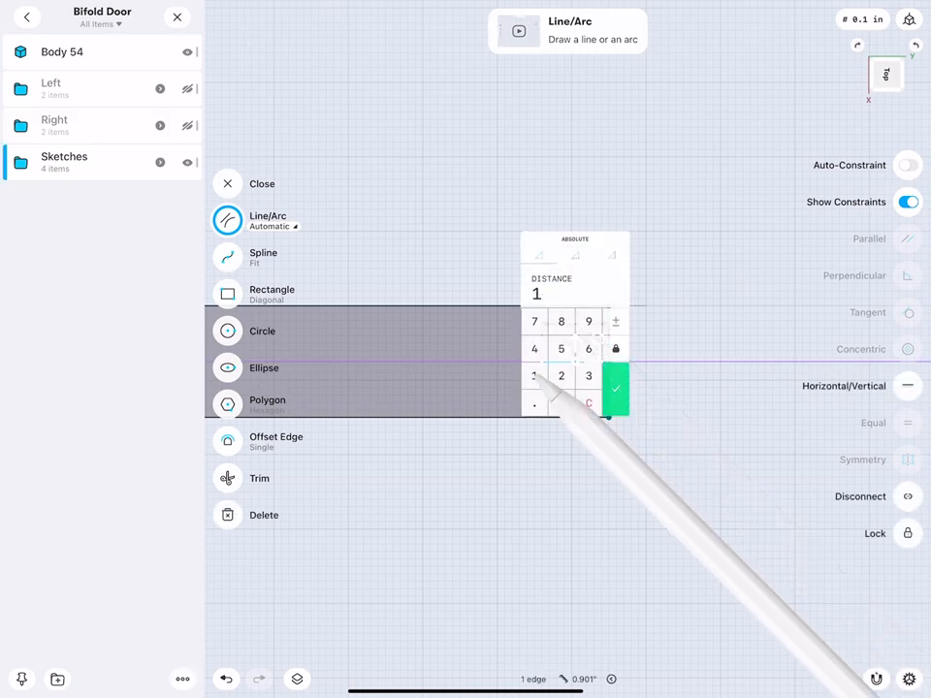
{"action": "left_click", "coordinate": [262, 330]}
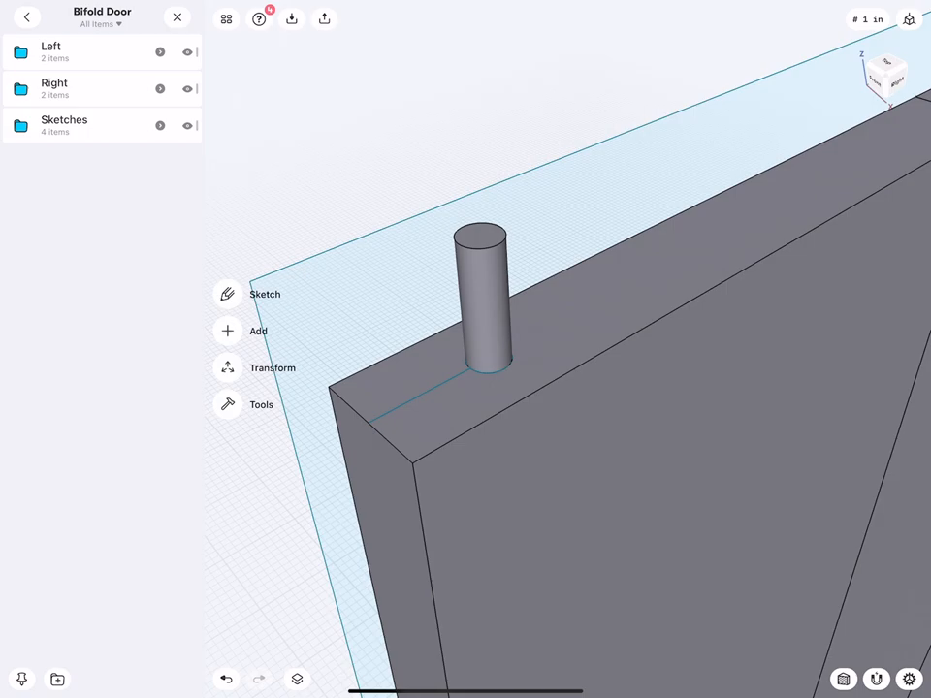
{"action": "left_click", "coordinate": [480, 233]}
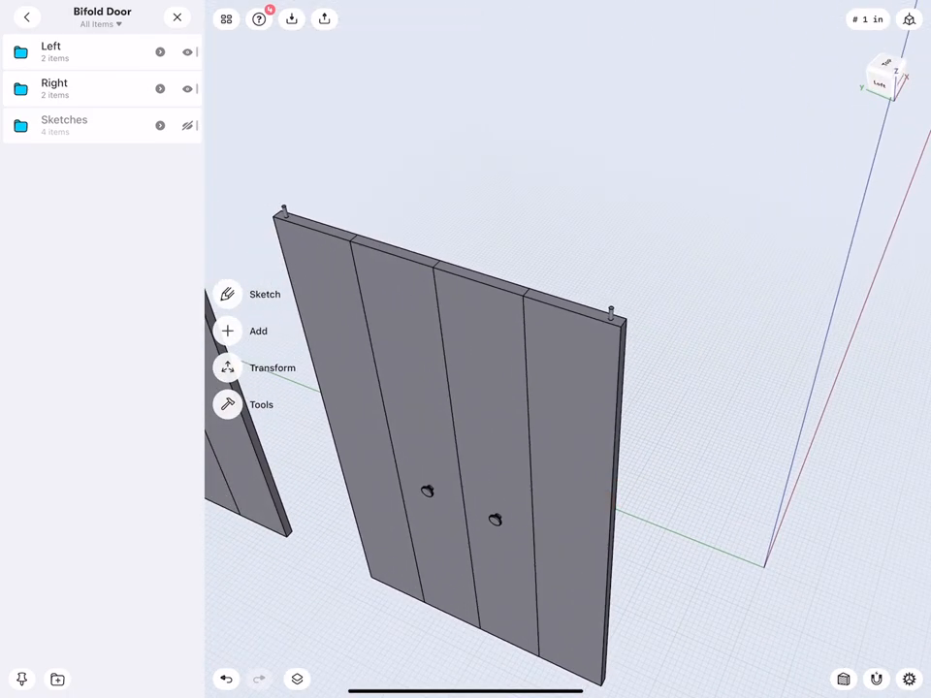
- Swing the selected door panels around the pin toward the open position
{"action": "left_click", "coordinate": [271, 368]}
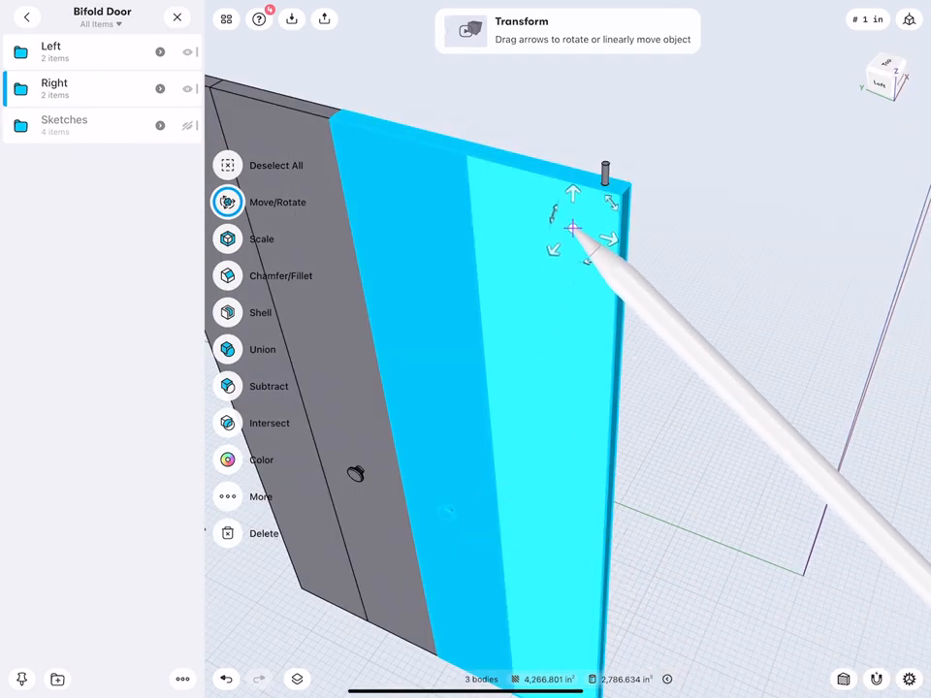
{"action": "left_click_drag", "start_coordinate": [572, 233], "coordinate": [605, 159]}
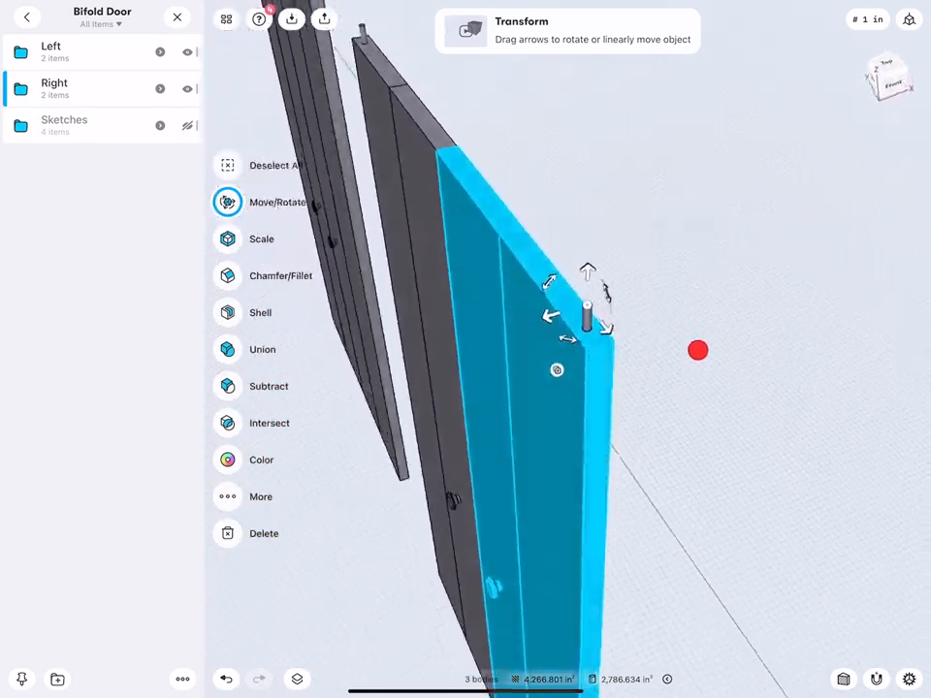
{"action": "left_click_drag", "start_coordinate": [698, 349], "coordinate": [578, 400]}
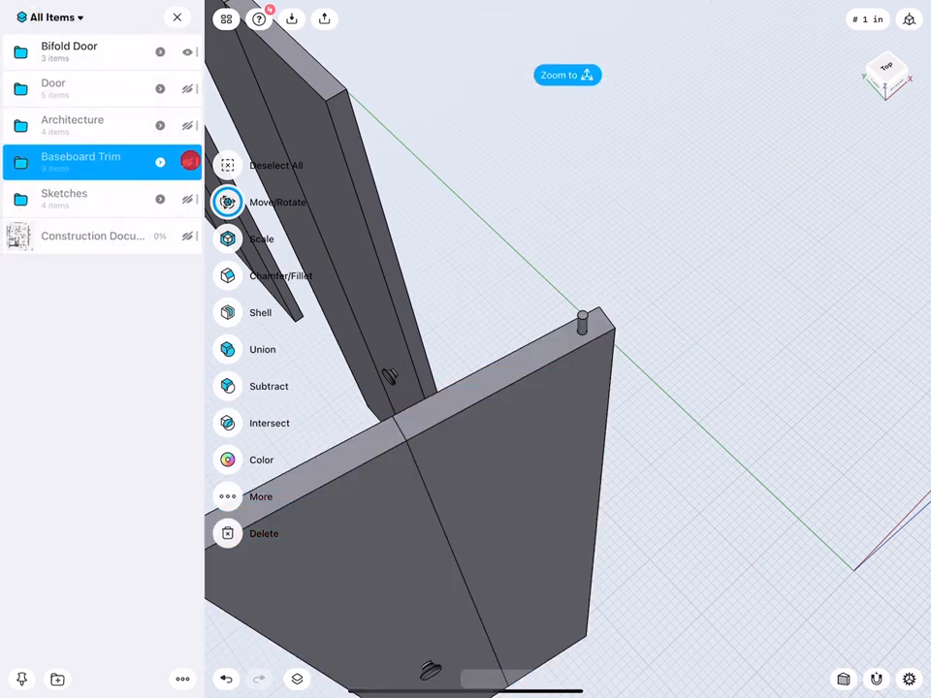
- Rotate the door panel again to set its fold angle around the hinge
{"action": "left_click", "coordinate": [229, 202]}
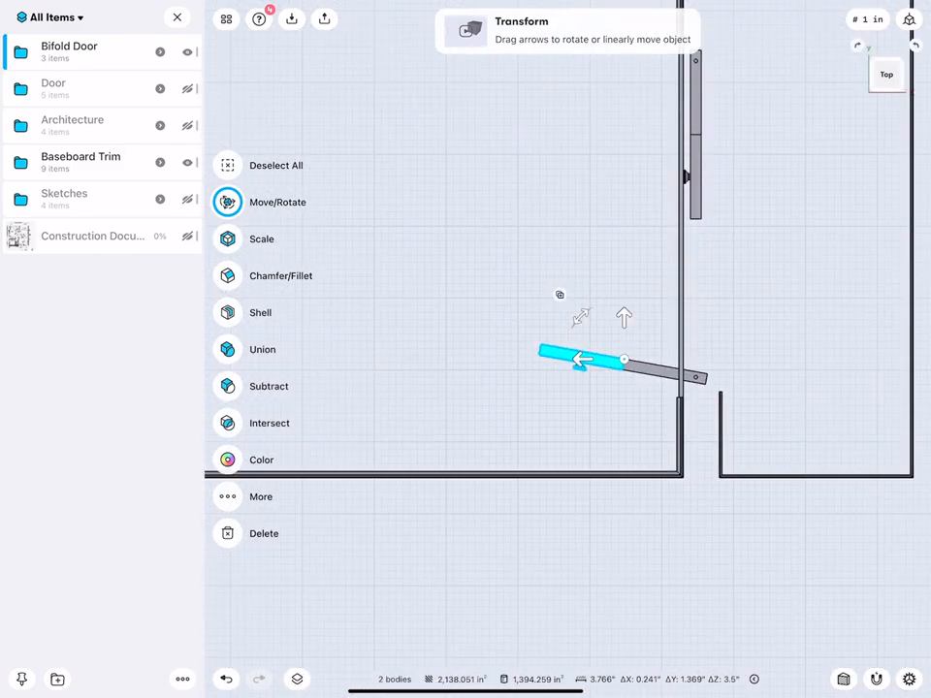
{"action": "left_click_drag", "start_coordinate": [581, 359], "coordinate": [475, 444]}
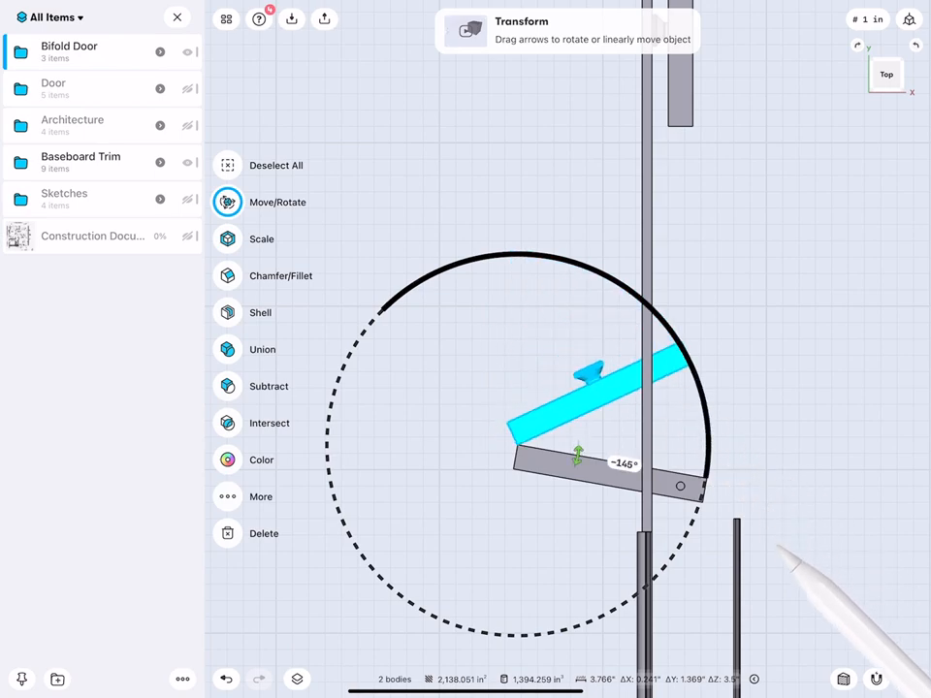
{"action": "left_click_drag", "start_coordinate": [578, 451], "coordinate": [572, 473]}
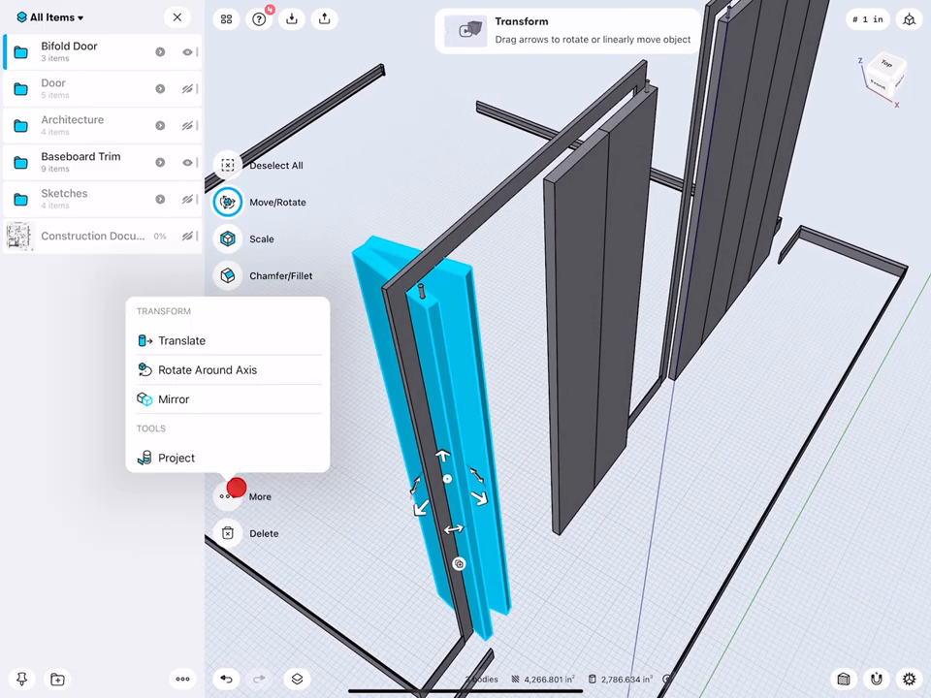
- Mirror the folded panel via More > Transform to create its counterpart
{"action": "left_click", "coordinate": [260, 497]}
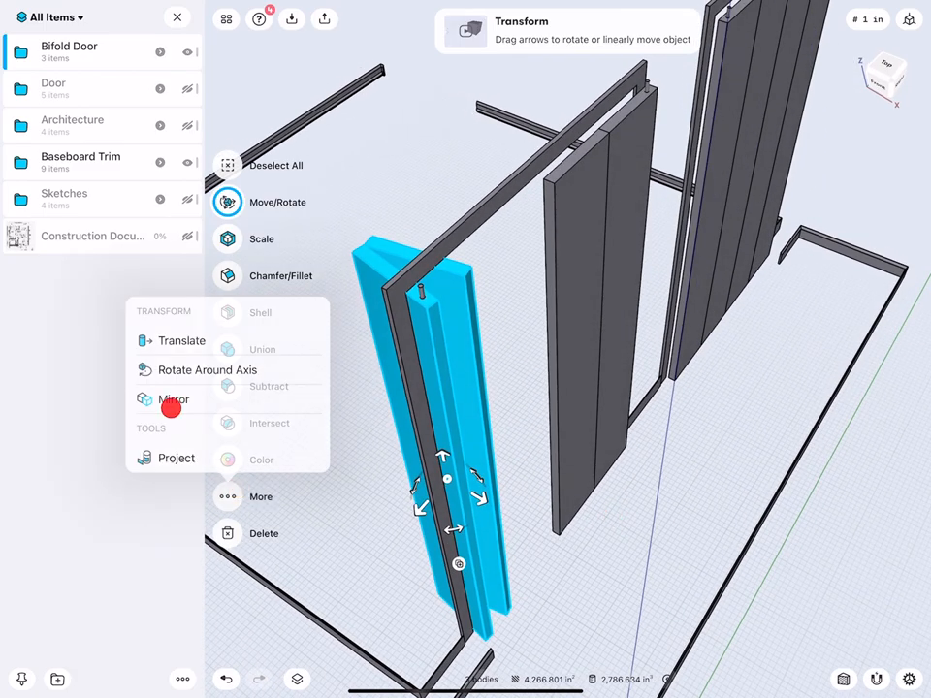
{"action": "left_click", "coordinate": [175, 400]}
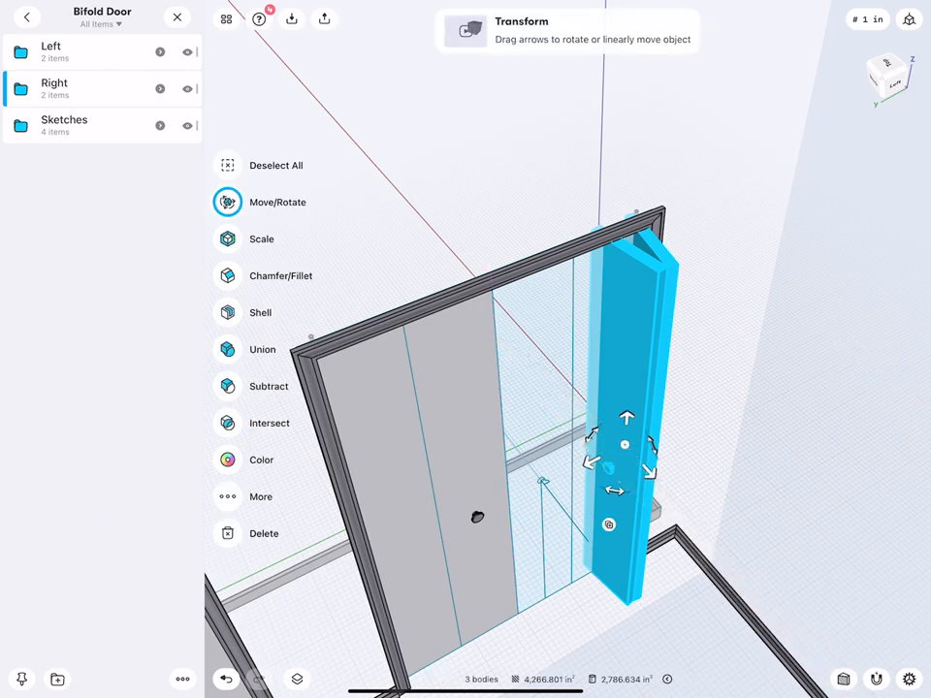
- Mirror the door panels across the chosen line, keeping the originals
{"action": "left_click", "coordinate": [227, 201]}
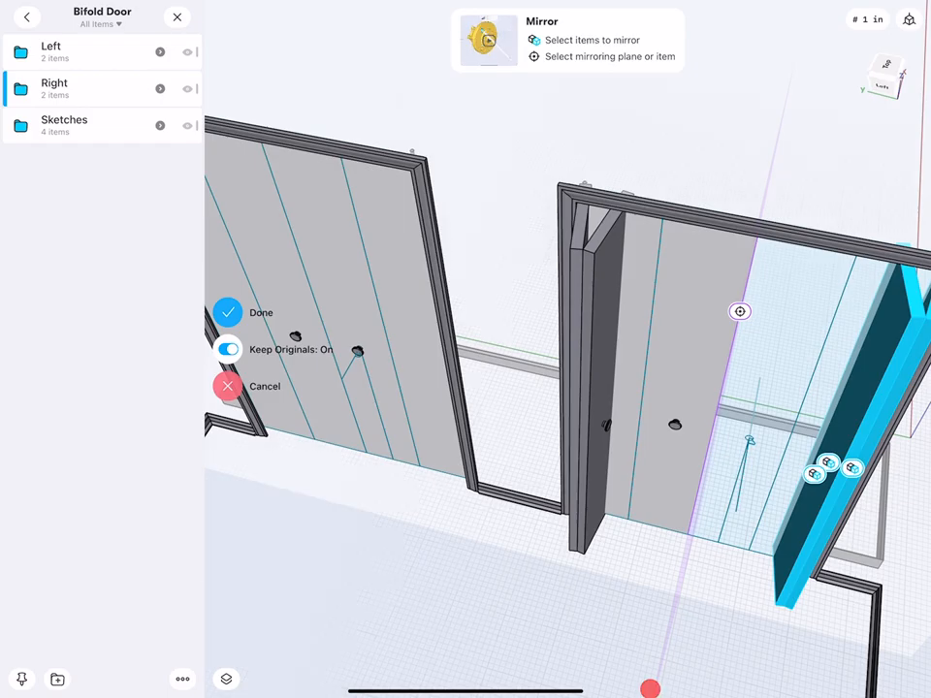
{"action": "left_click", "coordinate": [229, 312]}
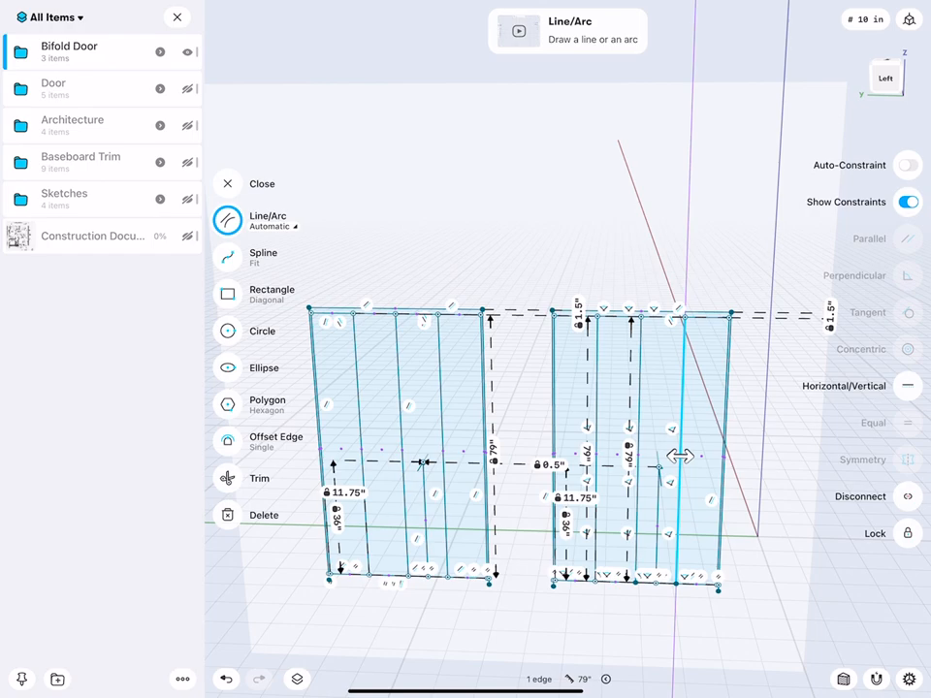
- Hide the Sketches group inside the Bifold Door folder
{"action": "left_click", "coordinate": [69, 51]}
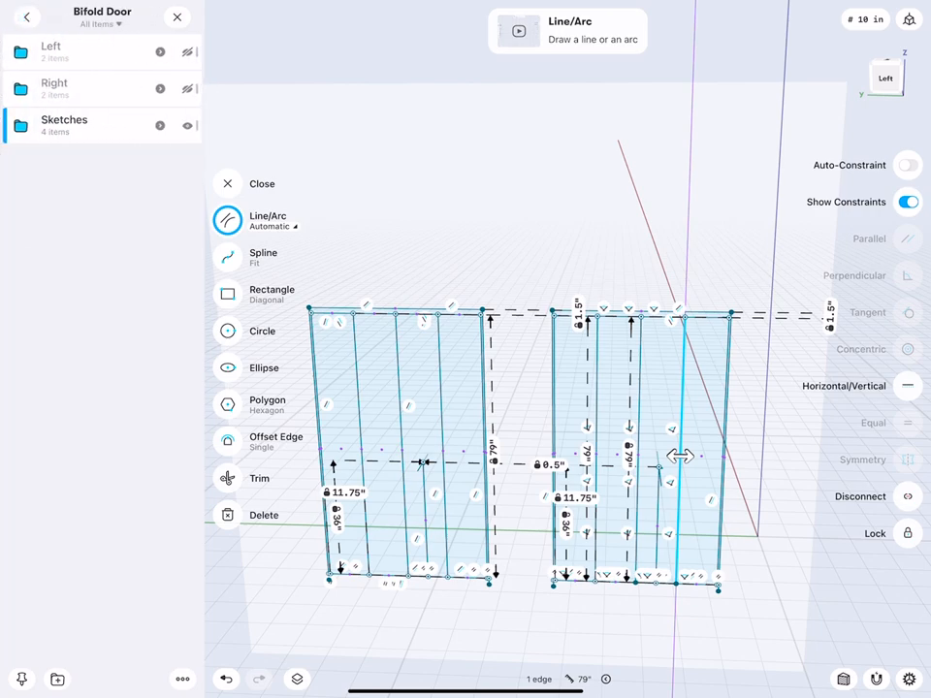
{"action": "left_click", "coordinate": [227, 182]}
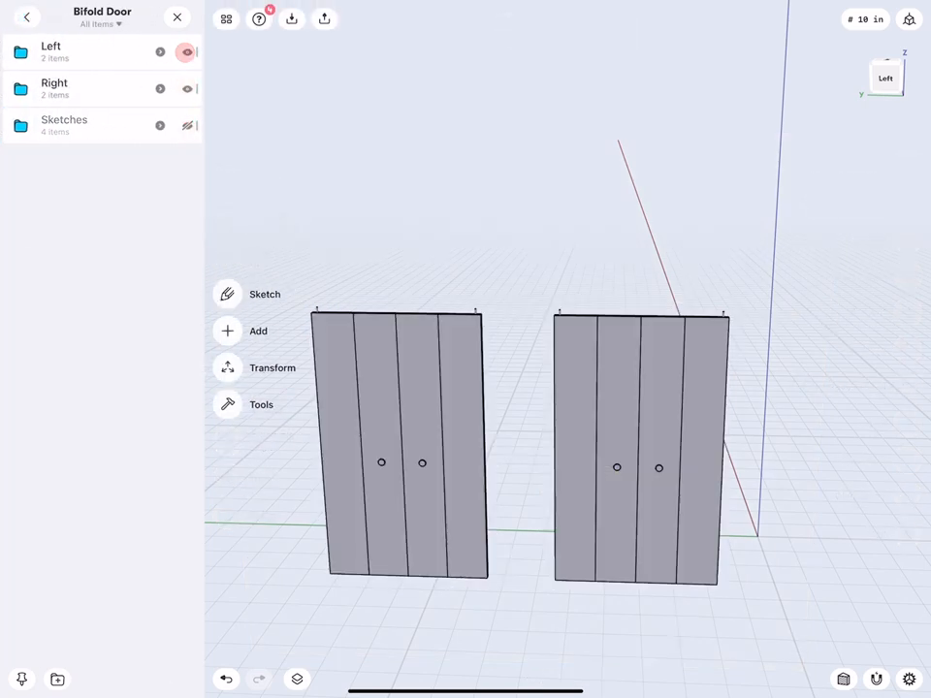